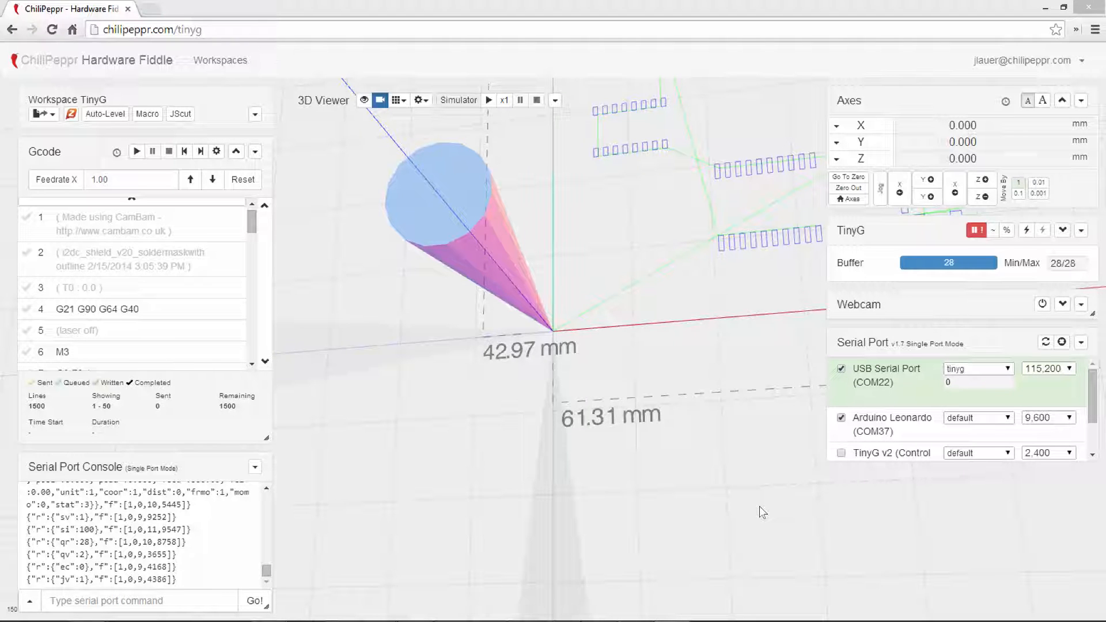
mouse_move(643, 470)
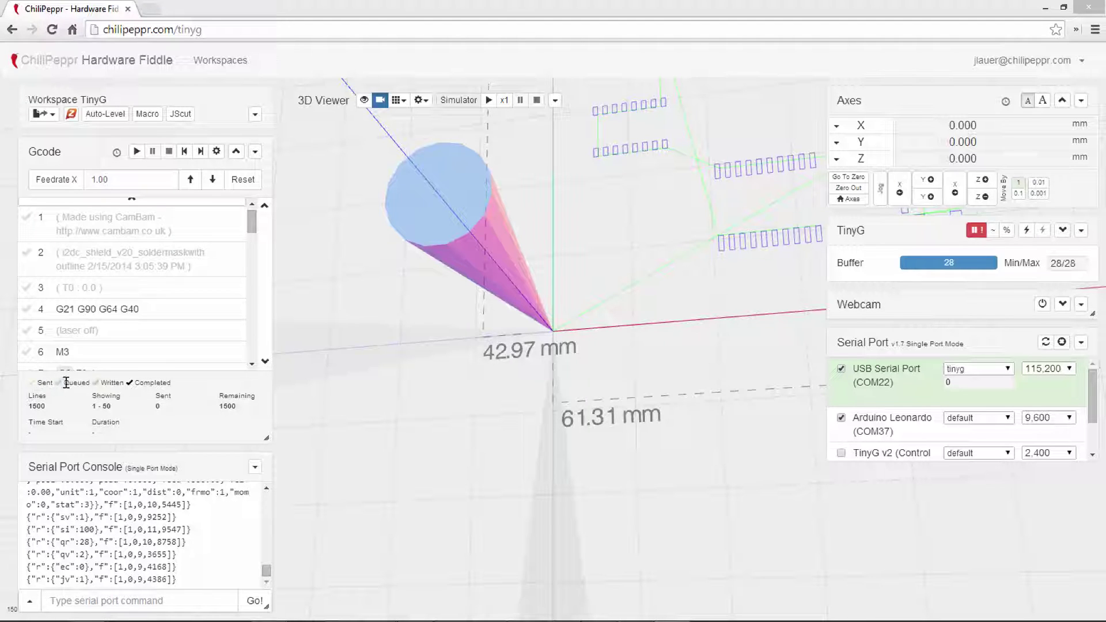
mouse_move(65, 393)
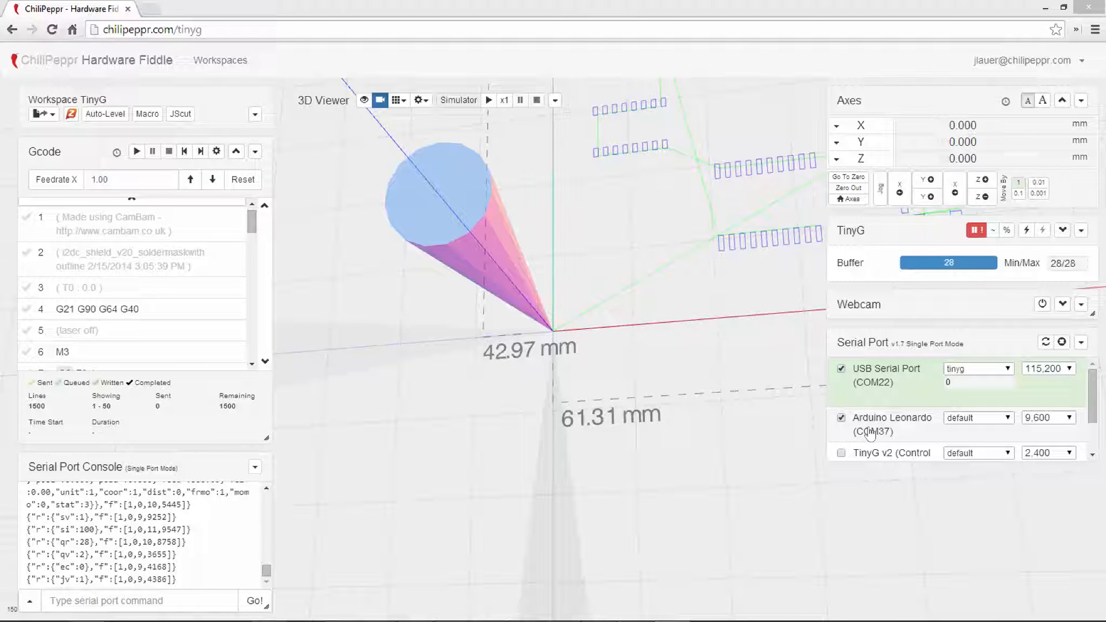
mouse_move(875, 412)
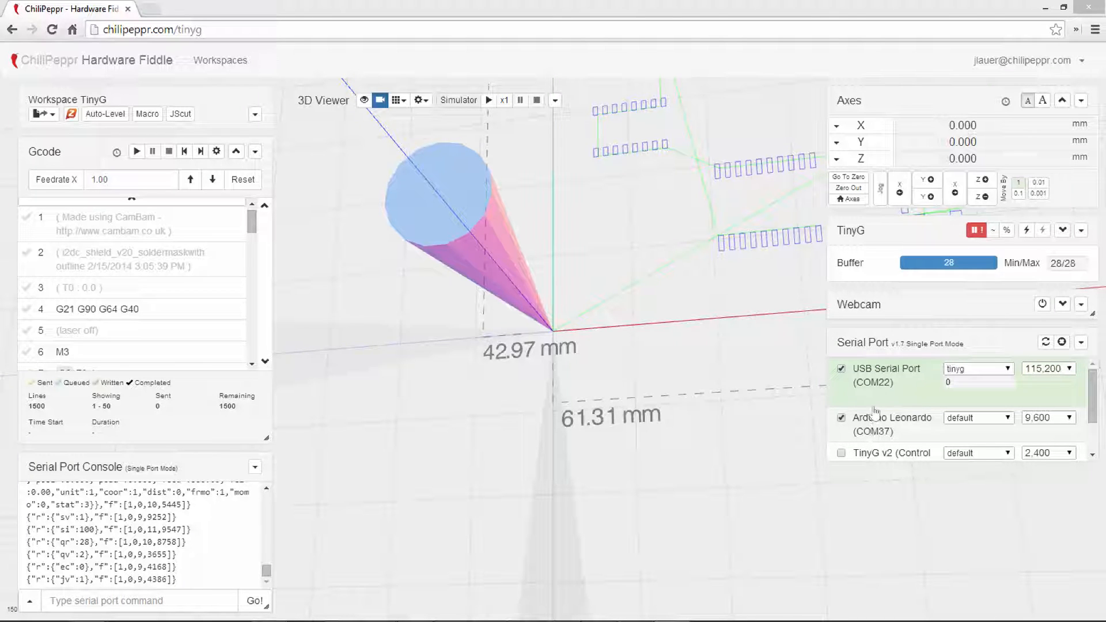
mouse_move(873, 386)
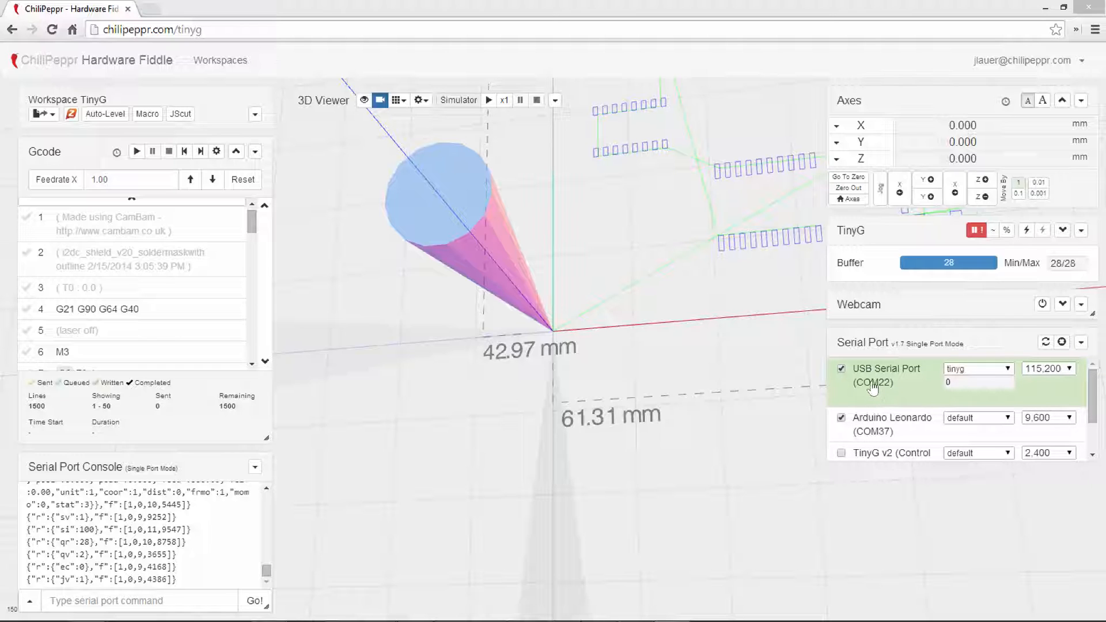
mouse_move(860, 388)
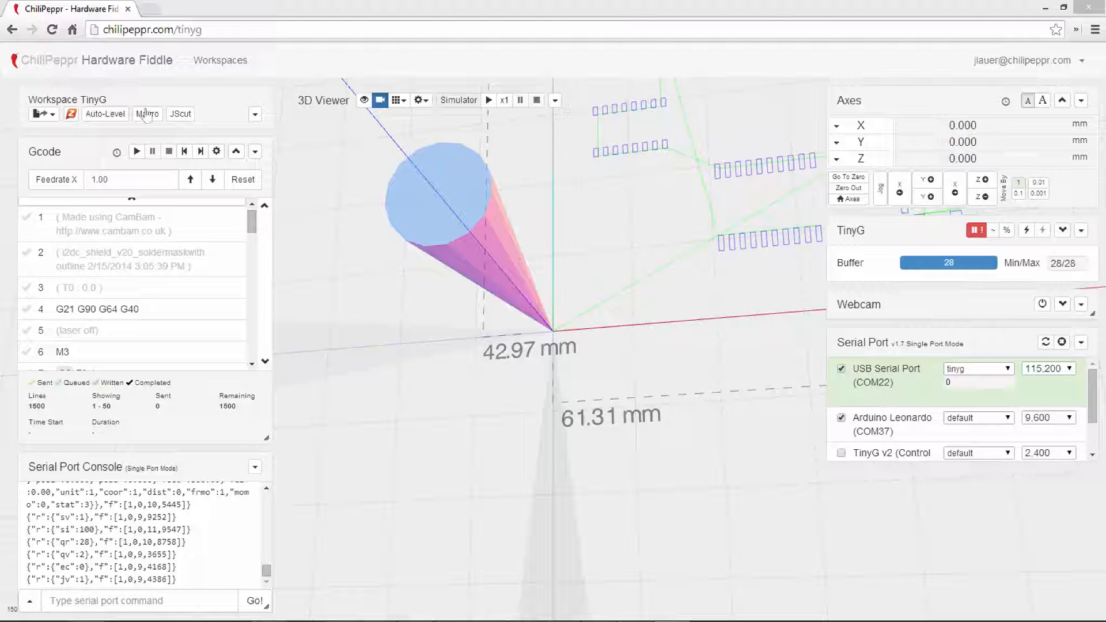
Step: Load the 'Inject MultiCam into New Right Column' sample macro into the Macros panel
click(148, 113)
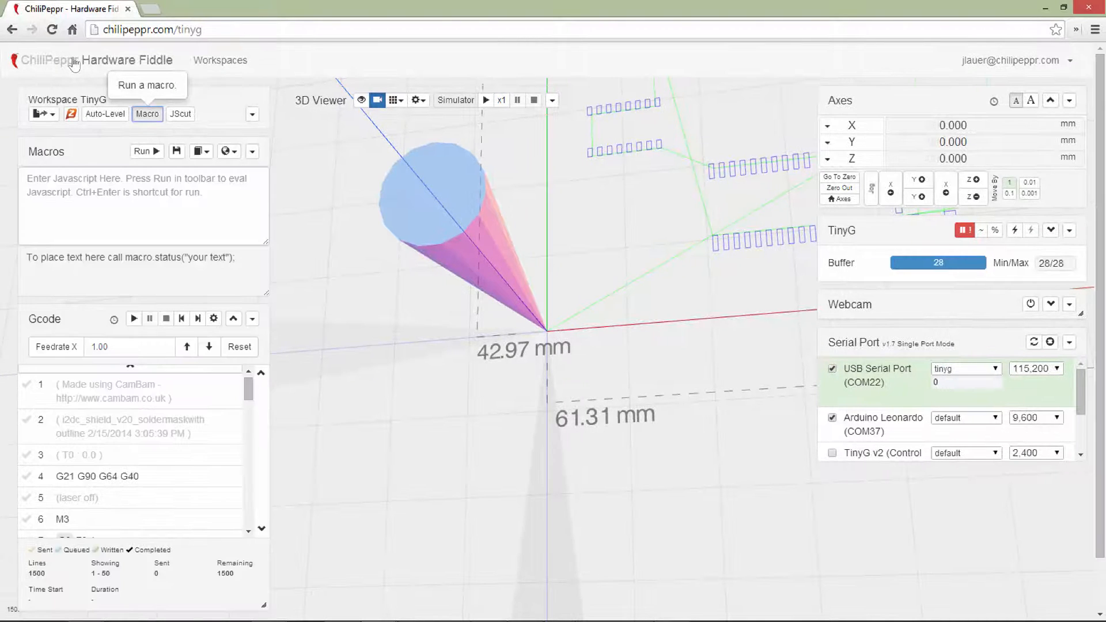
click(224, 151)
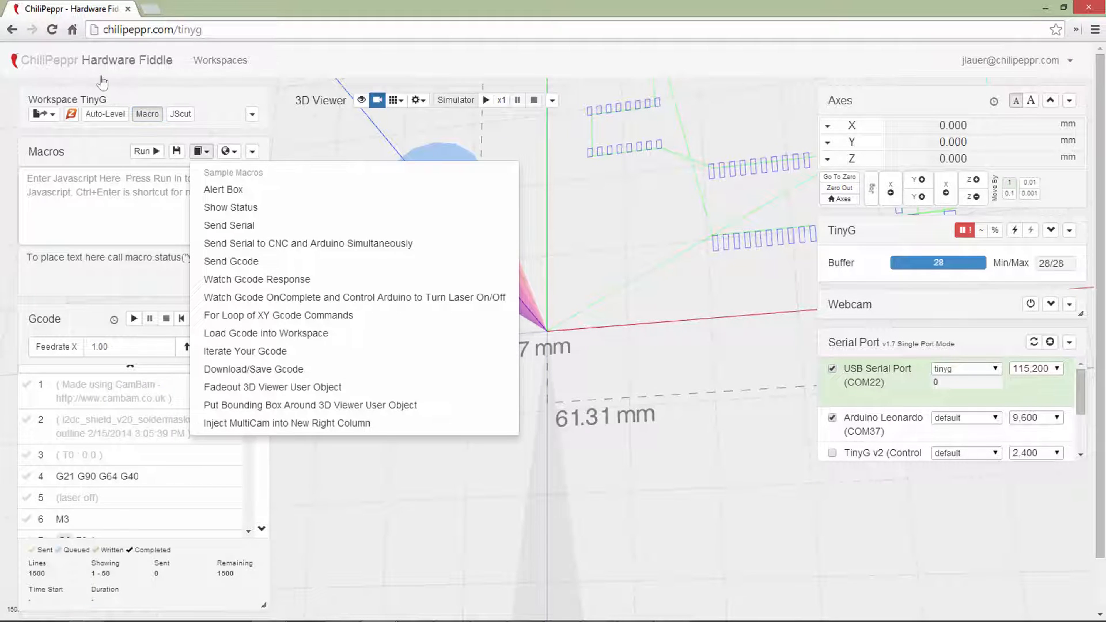
click(287, 422)
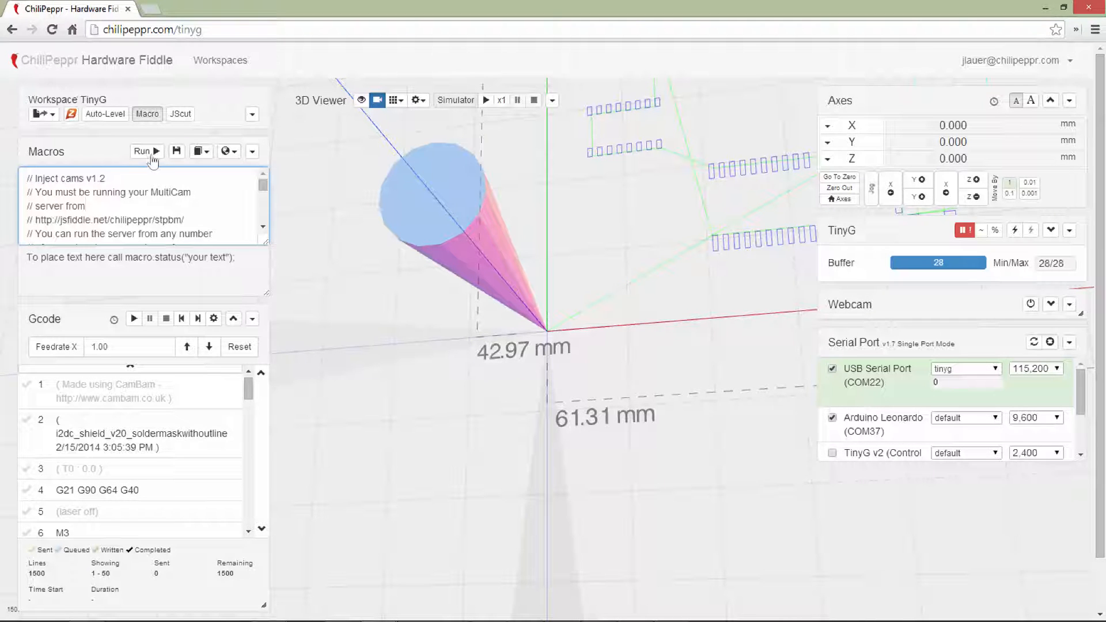
Step: Run the MultiCam macro, play the camera feeds muted, and select the jsfiddle link
click(142, 151)
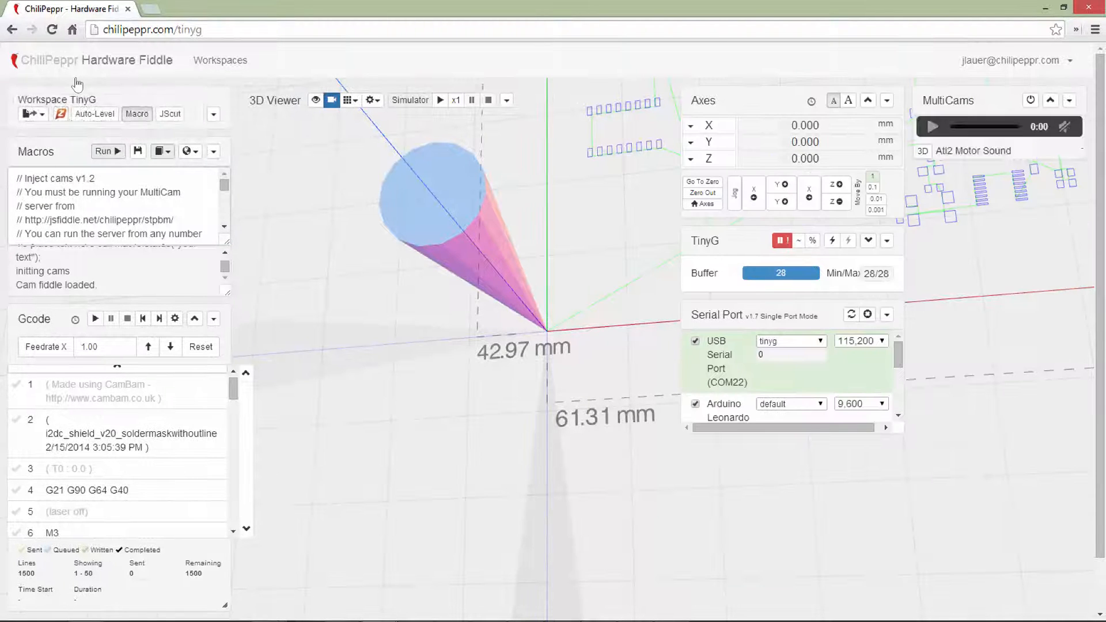
click(933, 127)
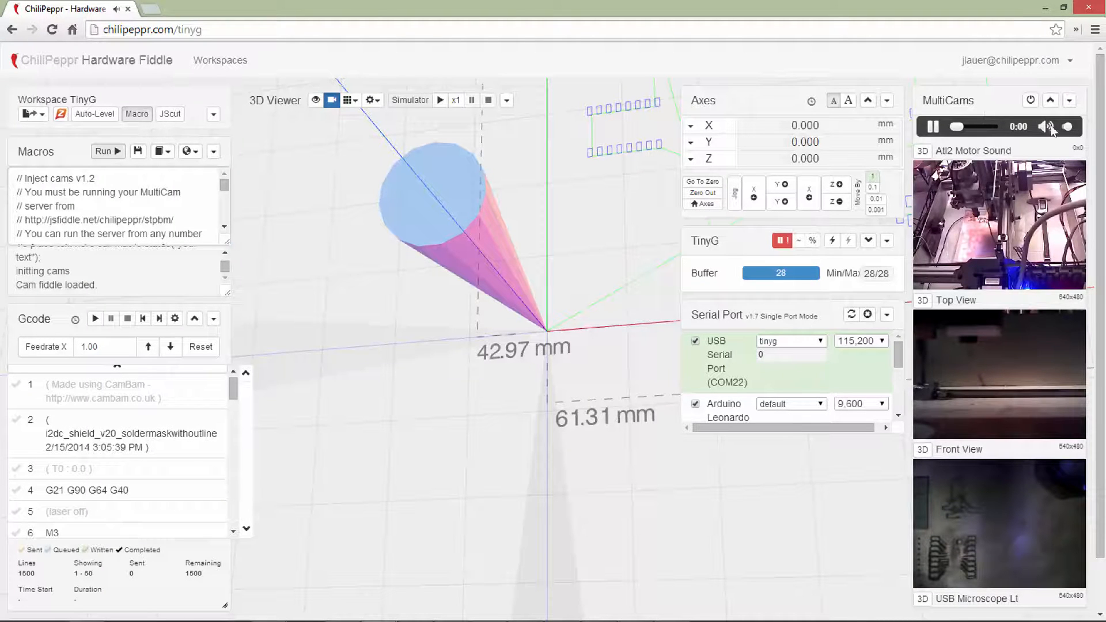
click(1046, 127)
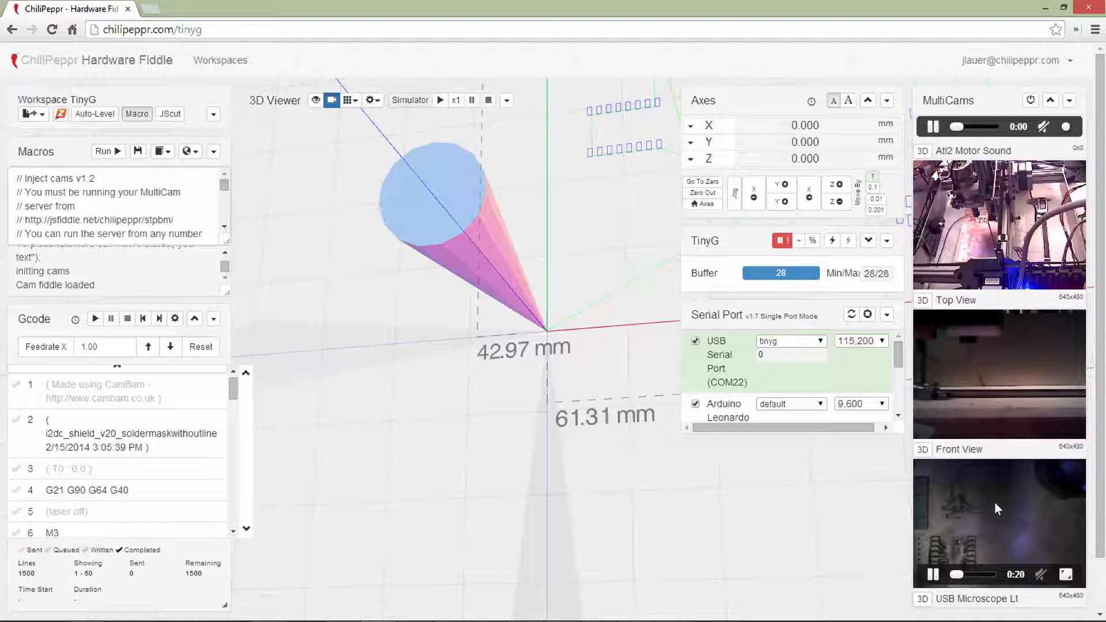
mouse_move(981, 356)
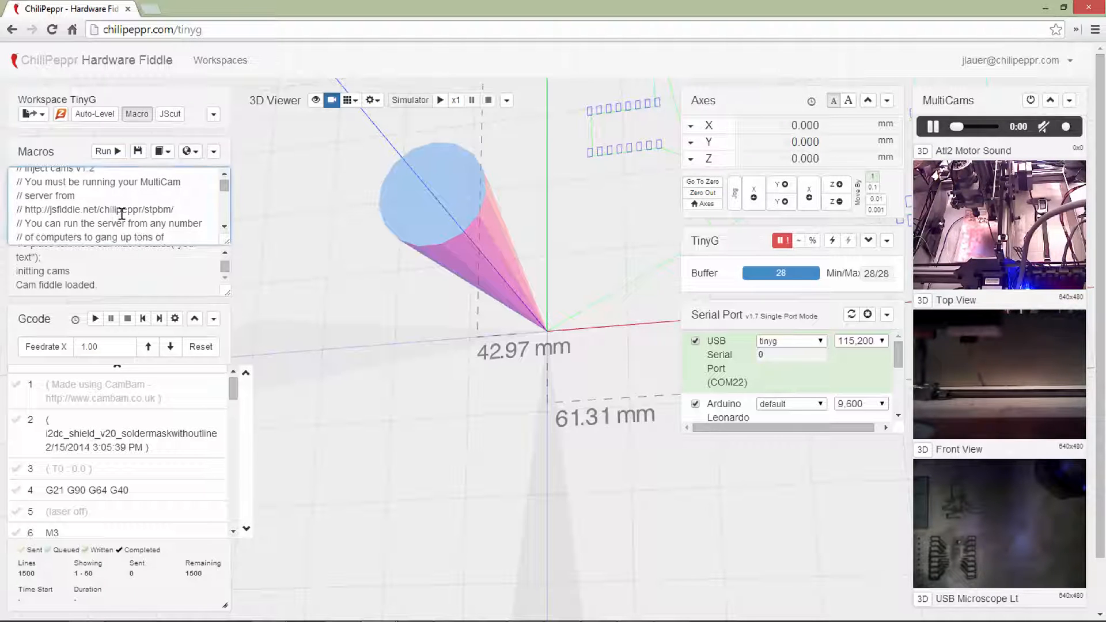
double_click(91, 210)
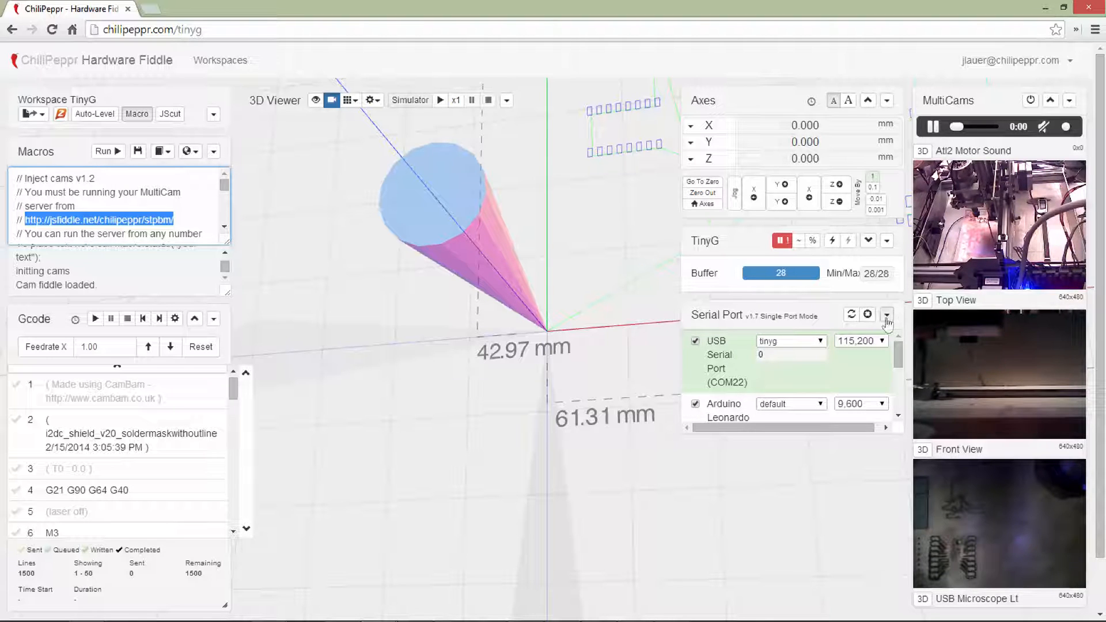
Step: Show the serial port server command box and draft 'send com37' for the Arduino
click(886, 314)
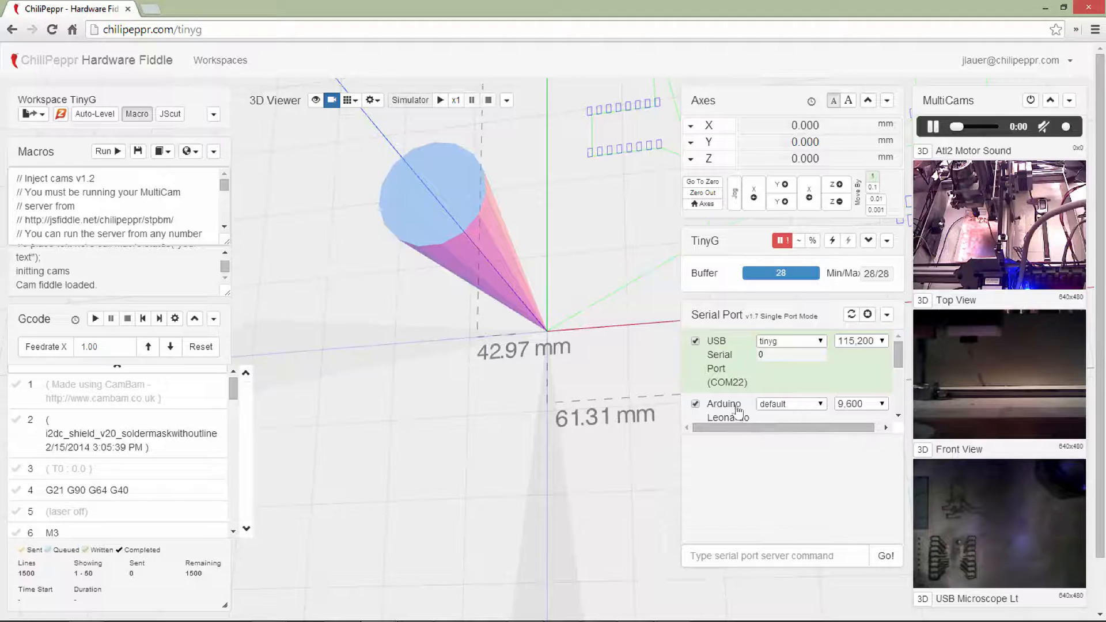
scroll(down, 3)
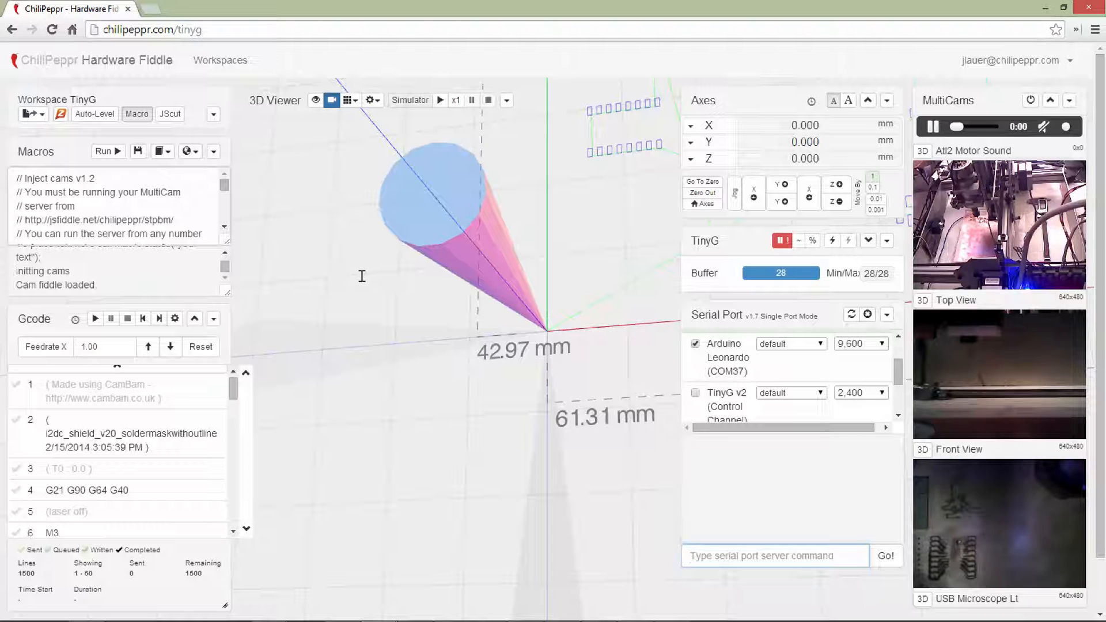
text(send)
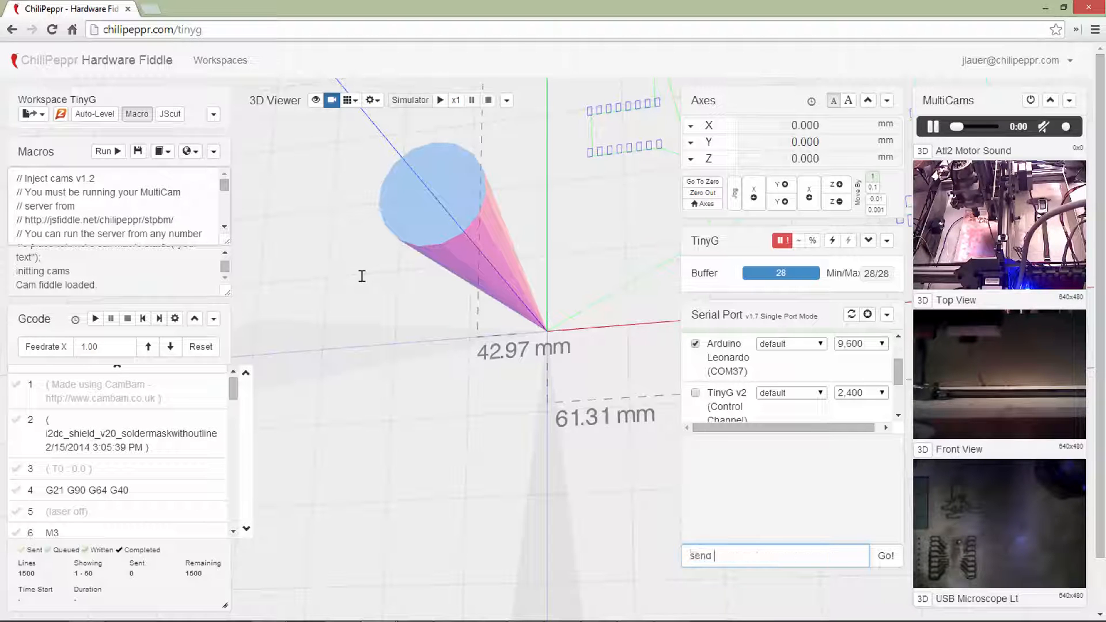
text(com37)
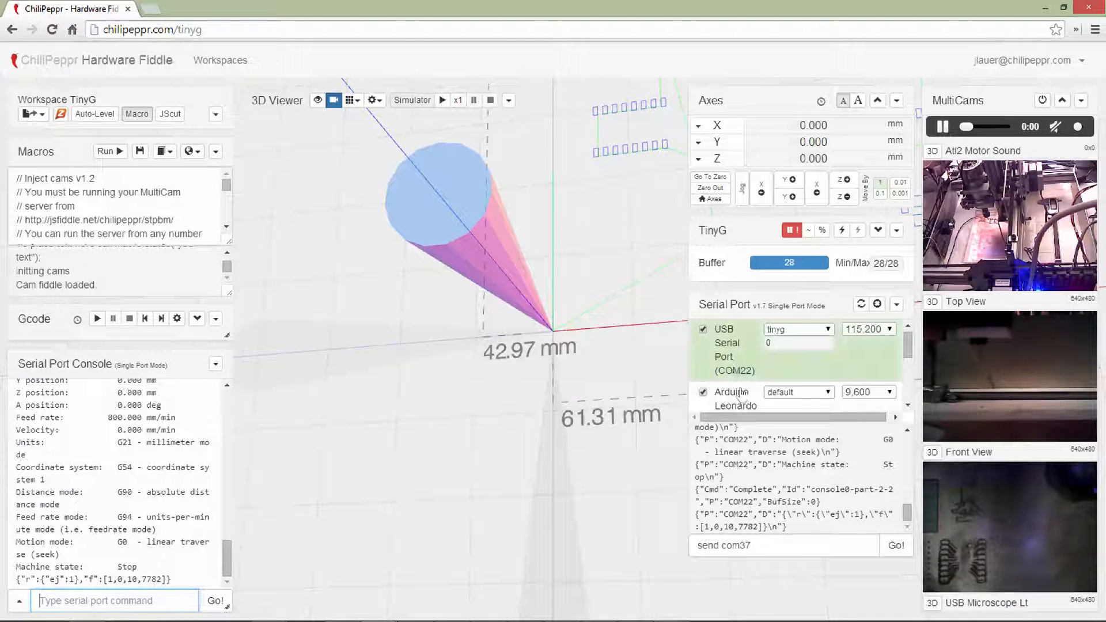
Step: Send 'send com37 laser-on' and 'send com37 laser-off' commands, ending with the laser off
scroll(down, 3)
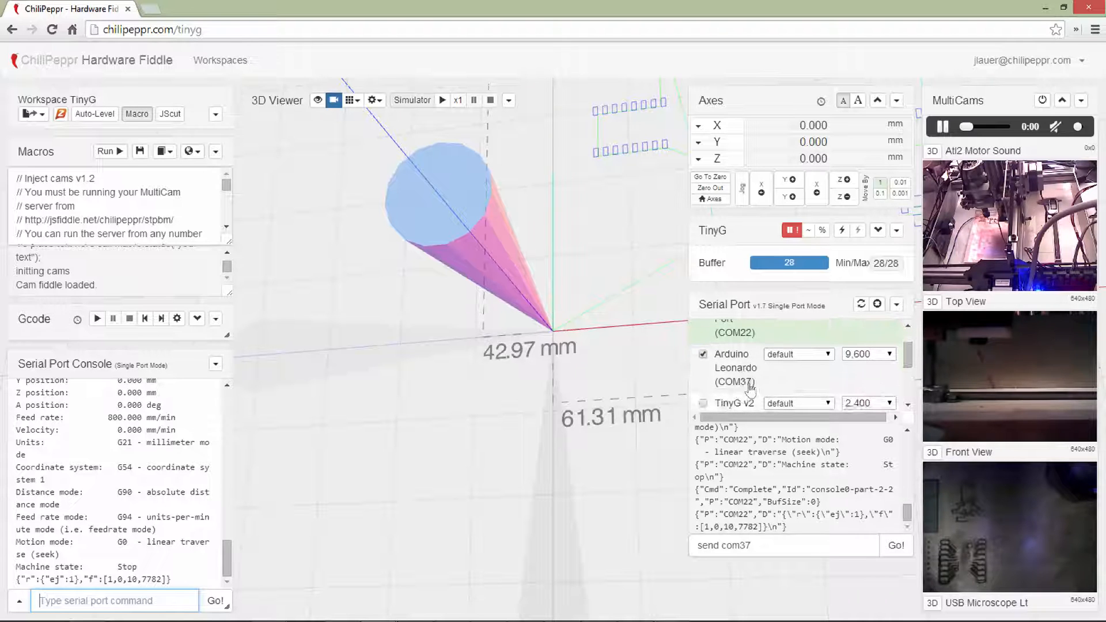
mouse_move(388, 271)
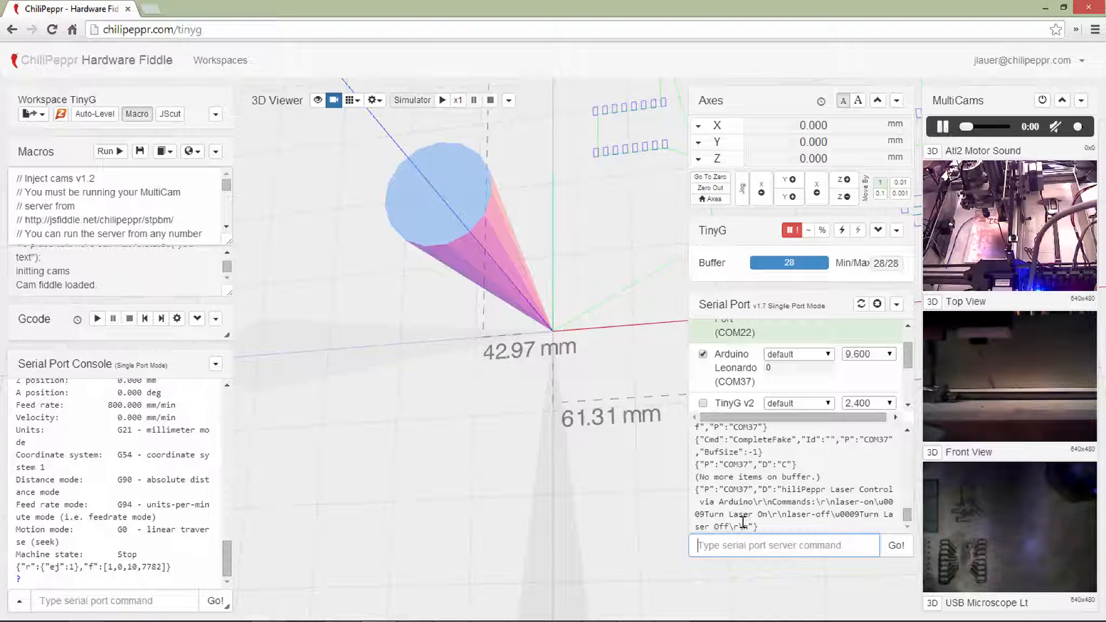
text(send com37 ?)
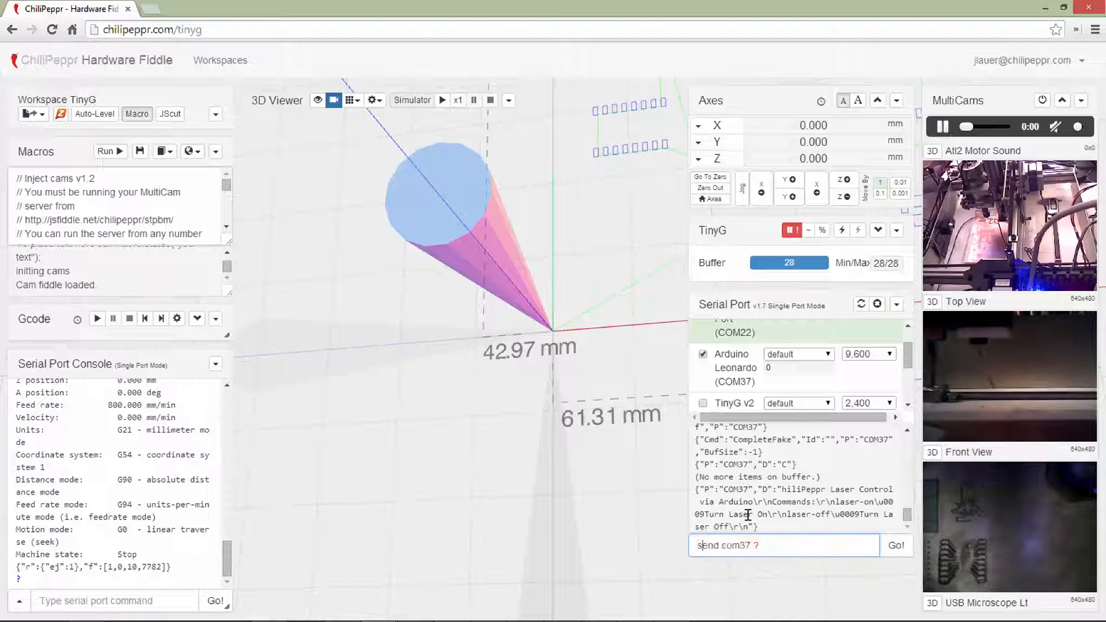
text(las)
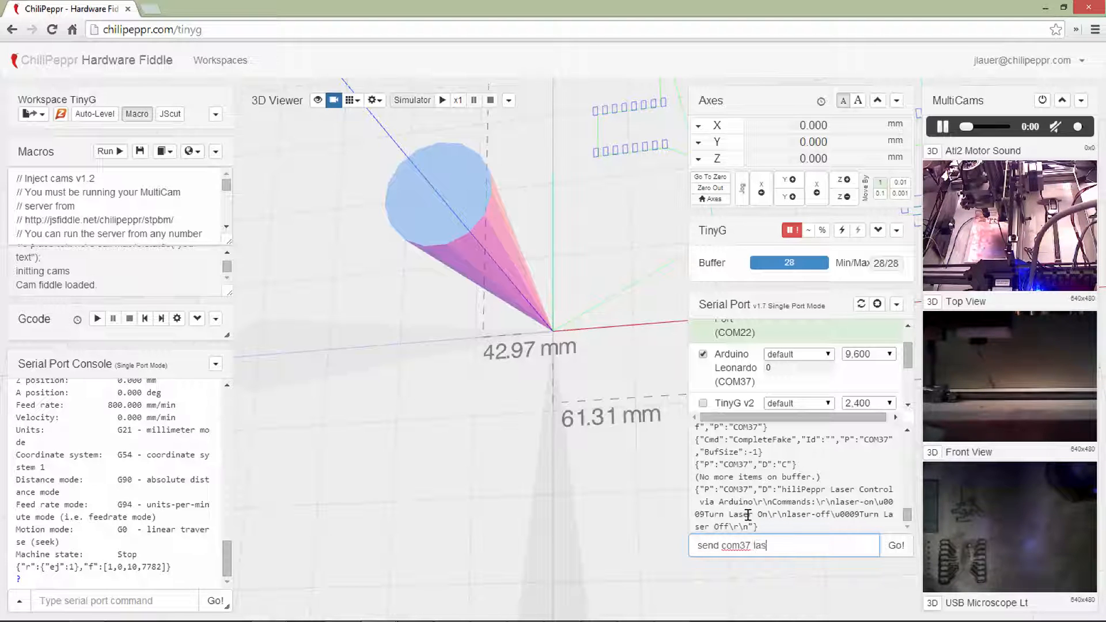
click(896, 545)
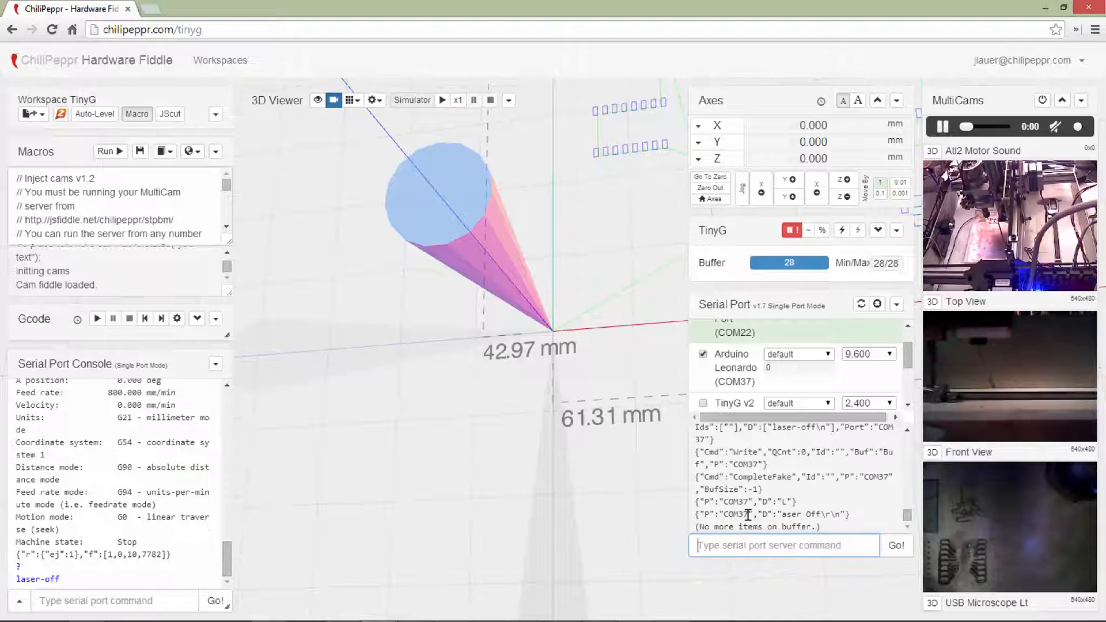
text(send com37 laser-off)
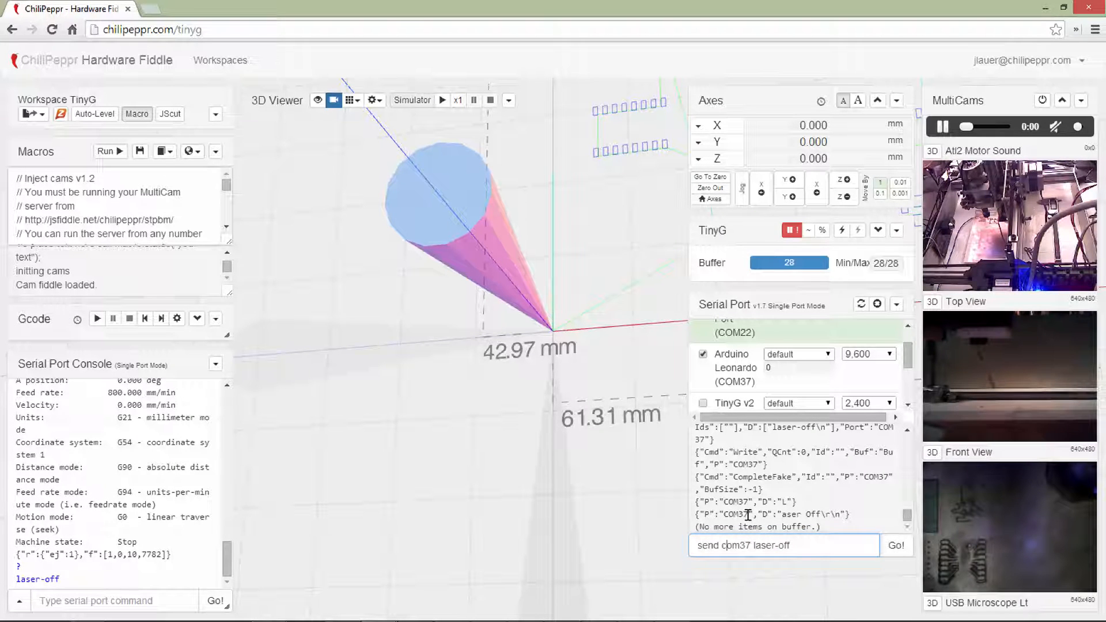
key(BackSpace)
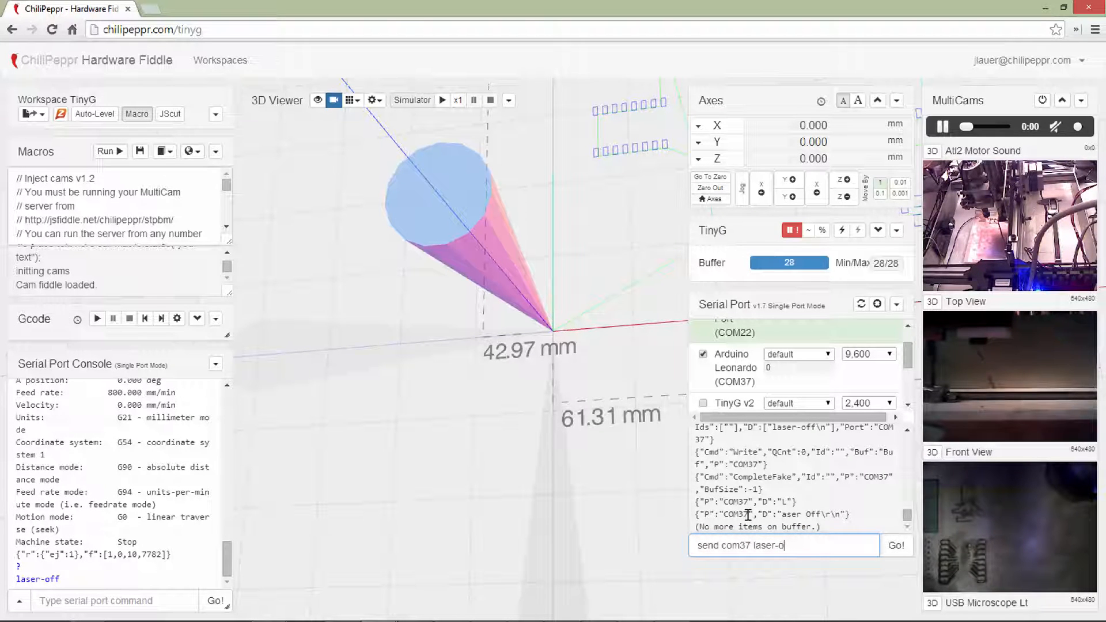
click(896, 544)
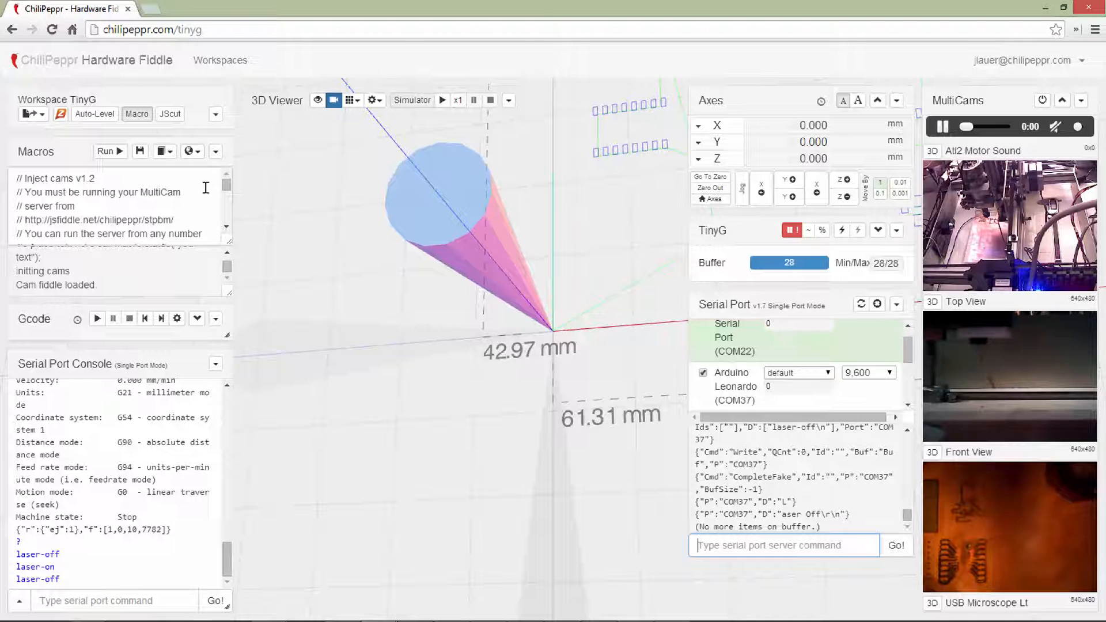
Step: Load the 'Watch Gcode OnComplete and Control Arduino to Turn Laser On/Off' sample macro
click(161, 151)
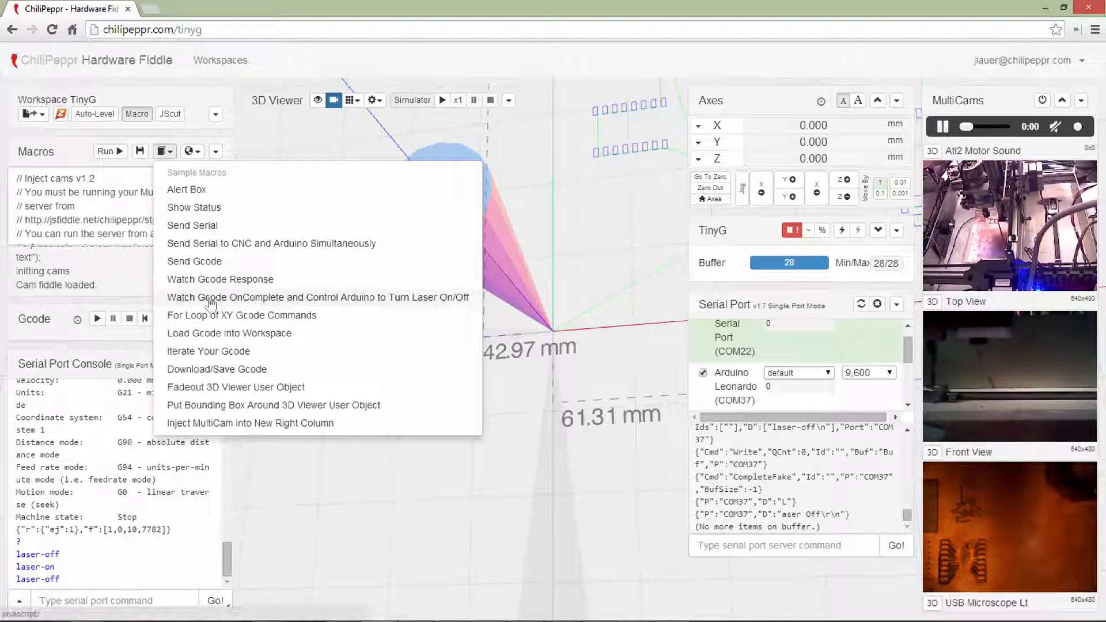
mouse_move(270, 297)
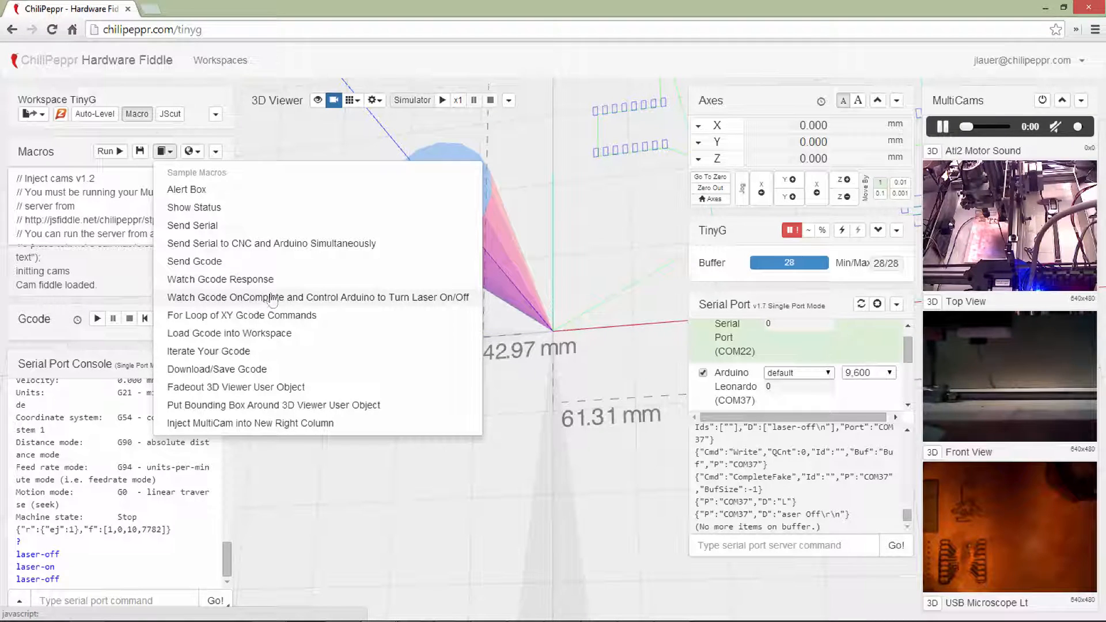
mouse_move(440, 304)
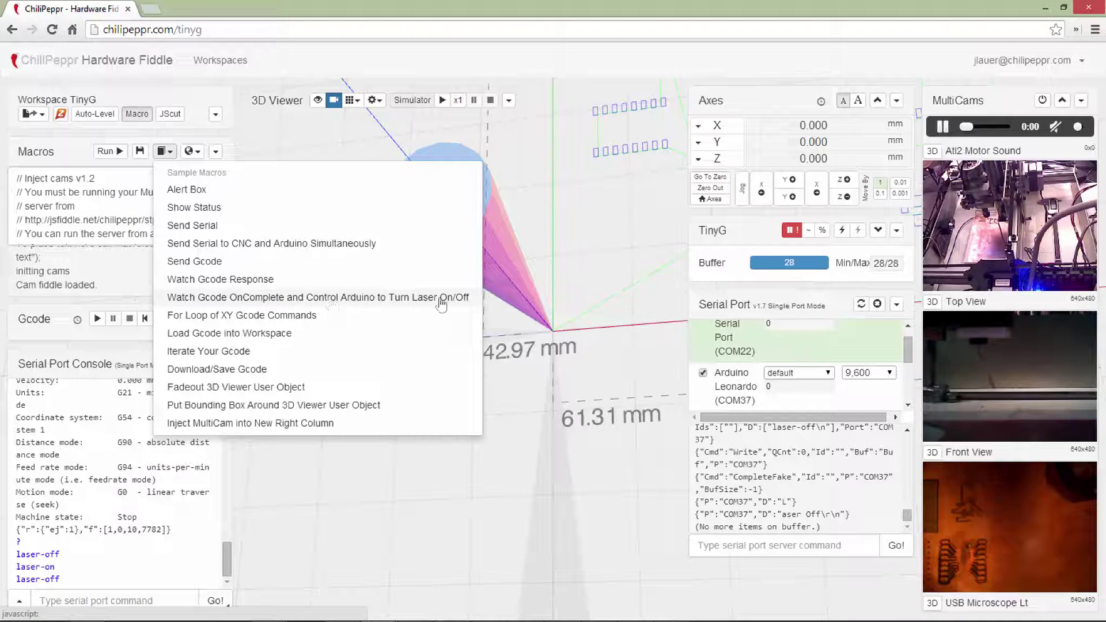
mouse_move(367, 307)
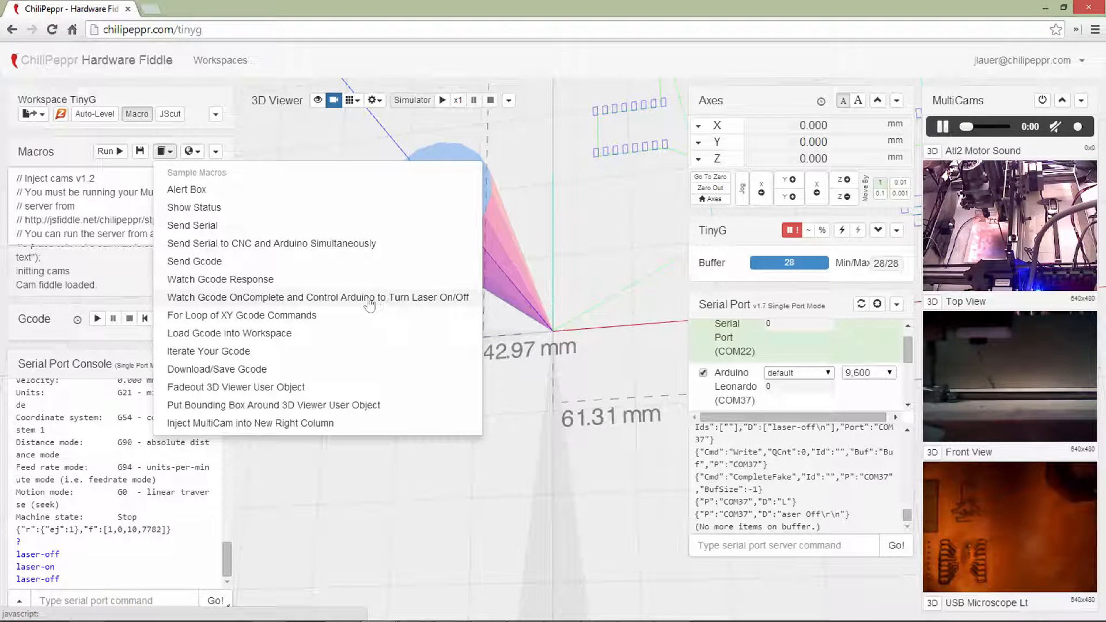
click(318, 297)
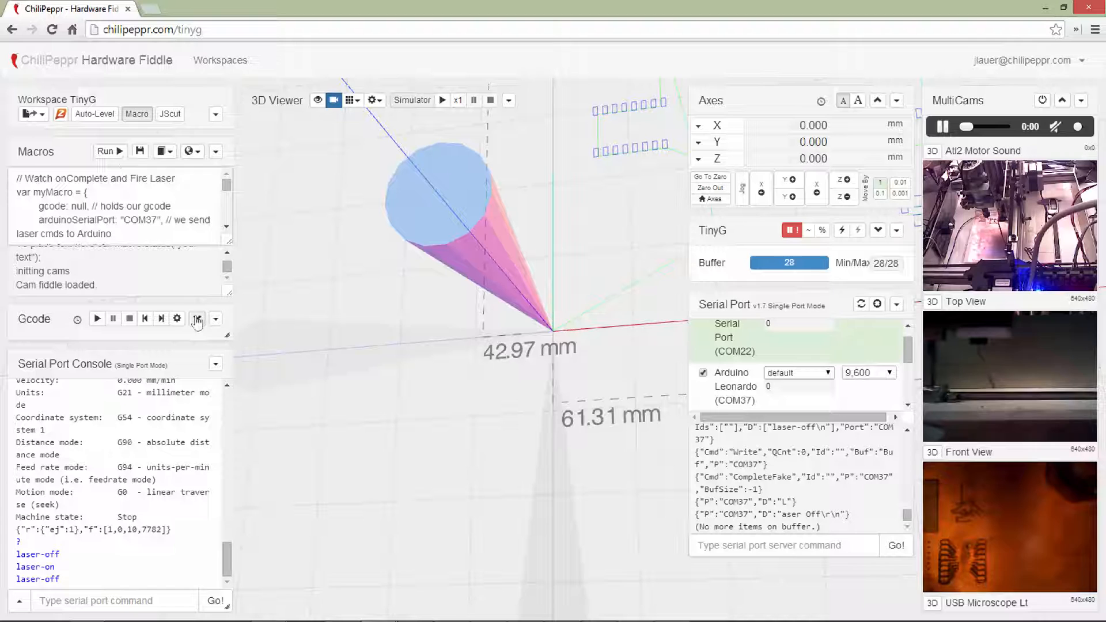
Step: Expand the 1500-line solder-mask Gcode list and run the laser-watching macro
click(196, 319)
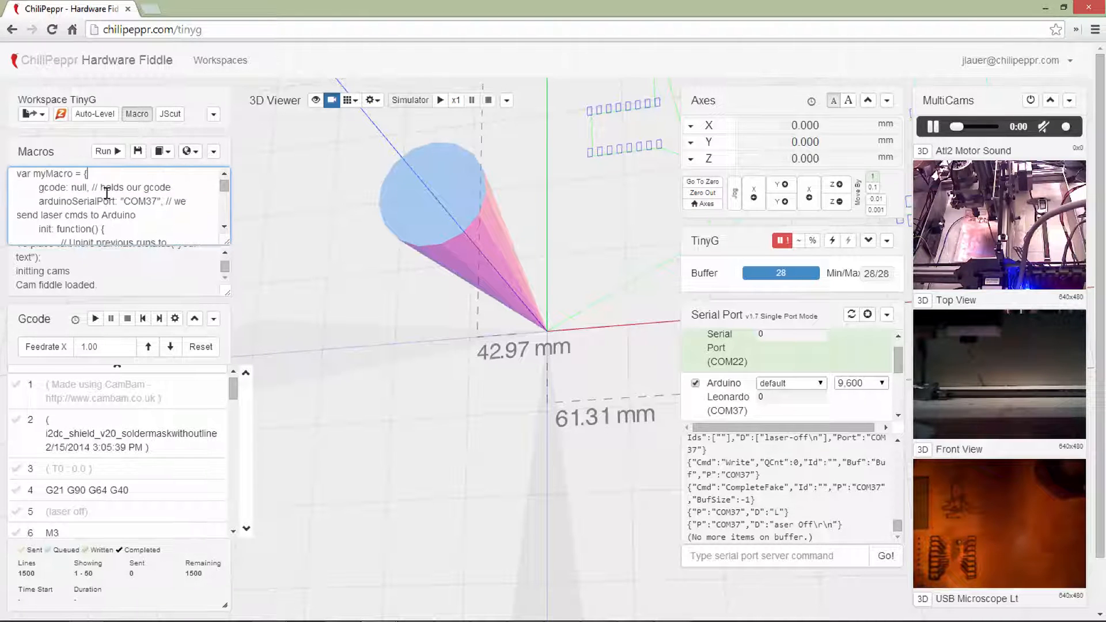
click(104, 151)
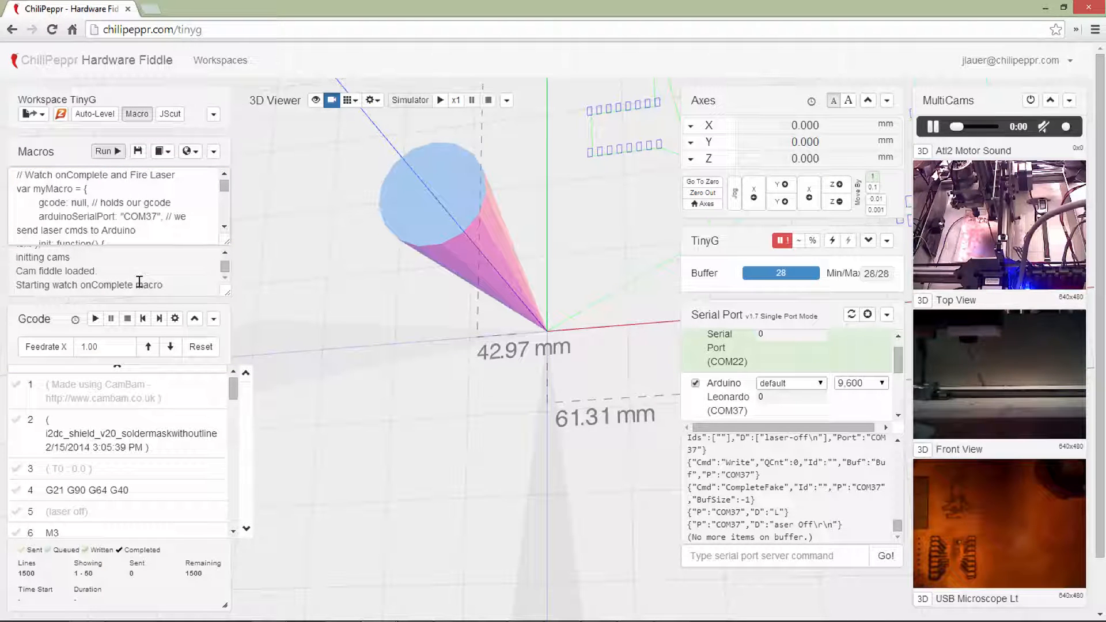
mouse_move(71, 61)
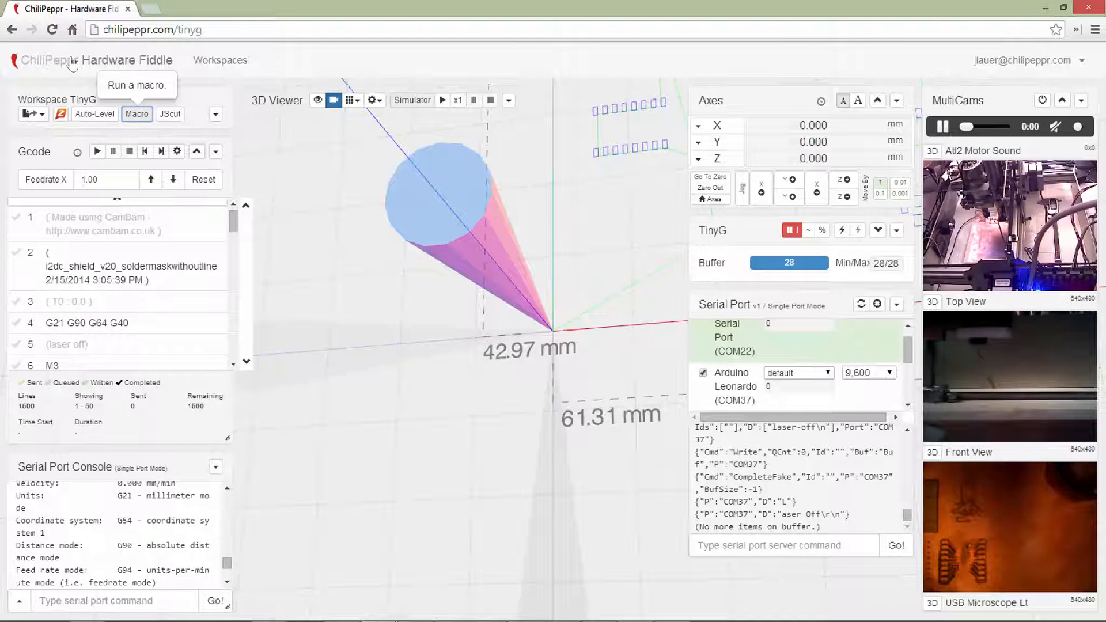
click(137, 113)
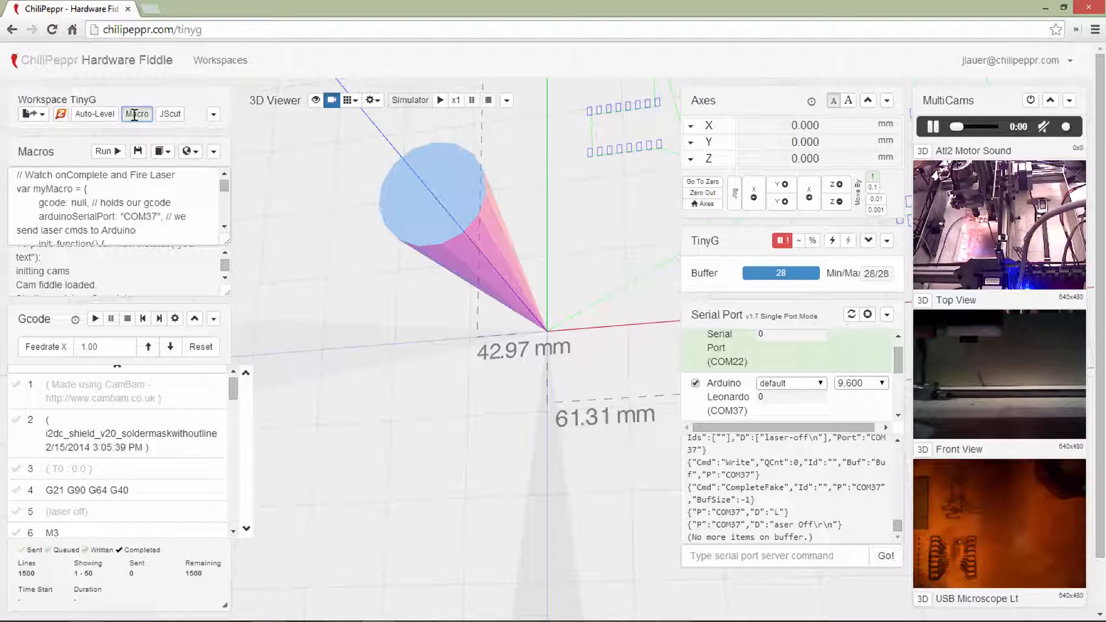
Step: Toggle the Macro toolbar button to hide the Macros widget
click(137, 114)
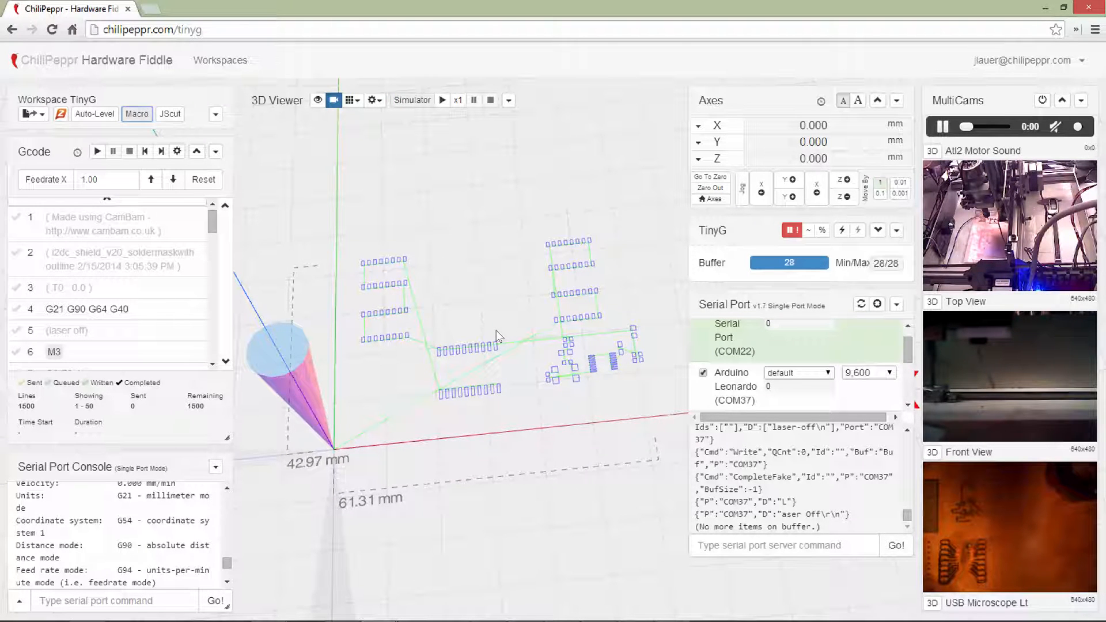
mouse_move(395, 355)
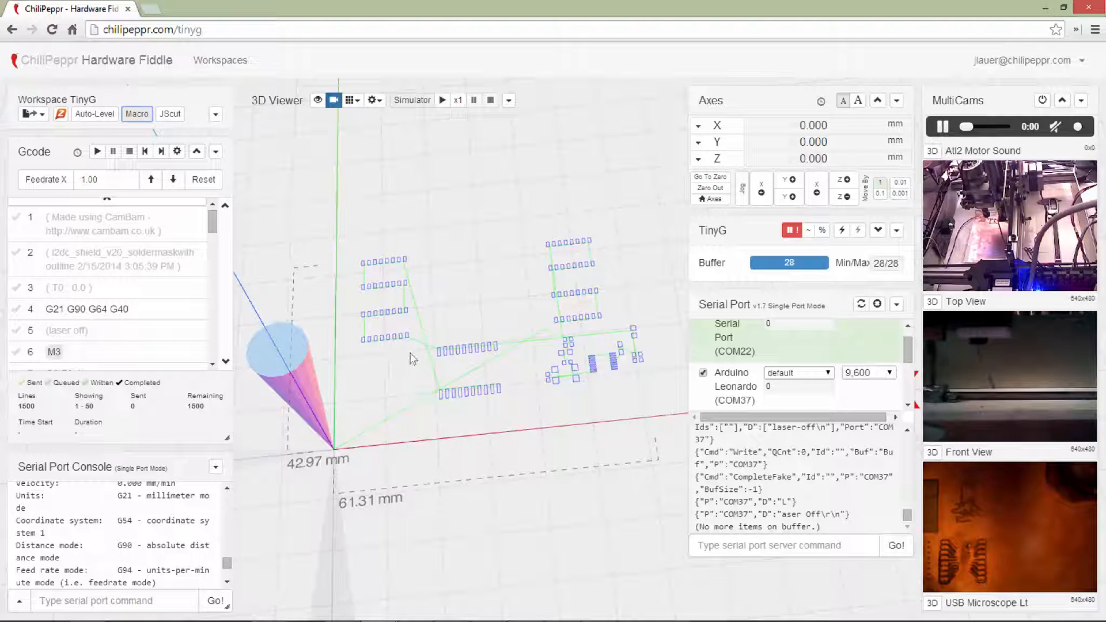
mouse_move(399, 315)
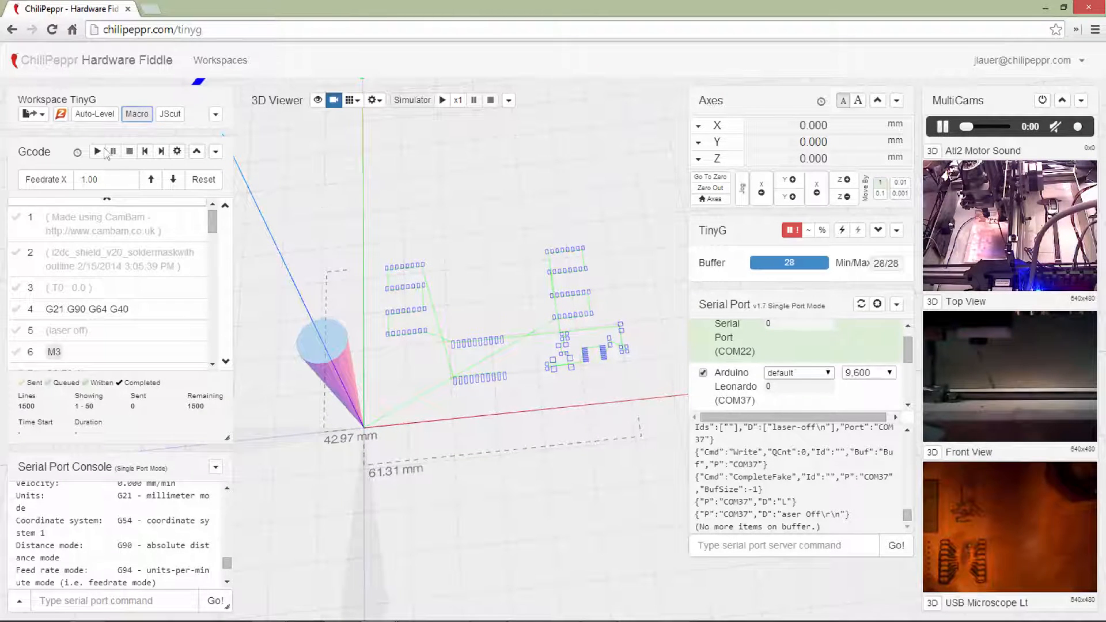
Step: Press Play in the Gcode widget to send the solder-mask file to TinyG
click(96, 151)
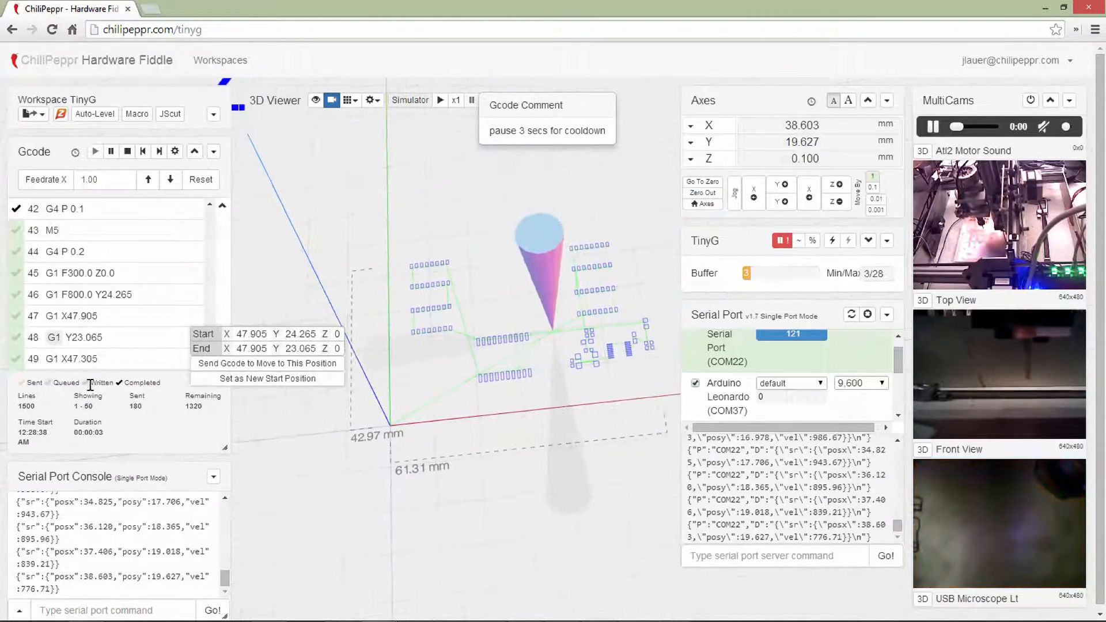
mouse_move(524, 70)
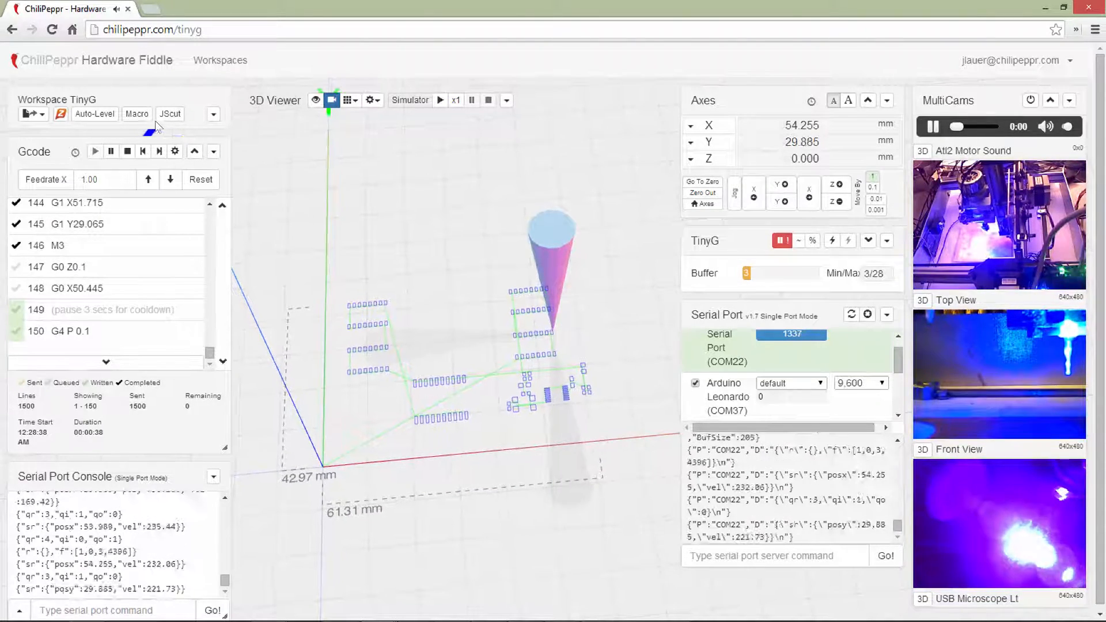
Step: Collapse the Gcode widget and reopen the Macros widget to view the laser log
click(175, 151)
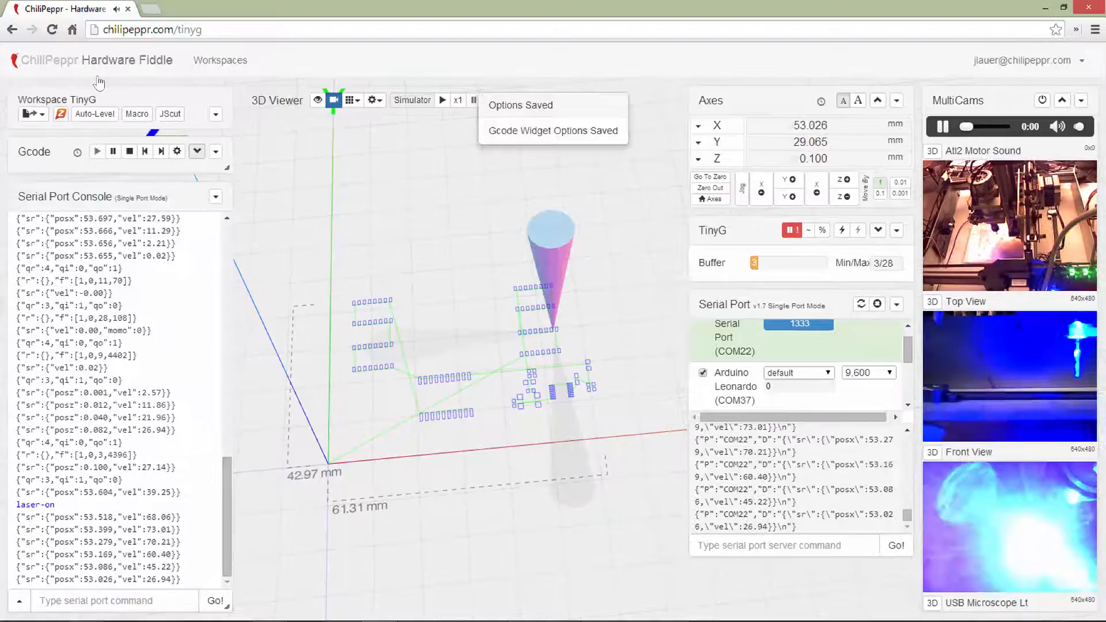
click(136, 114)
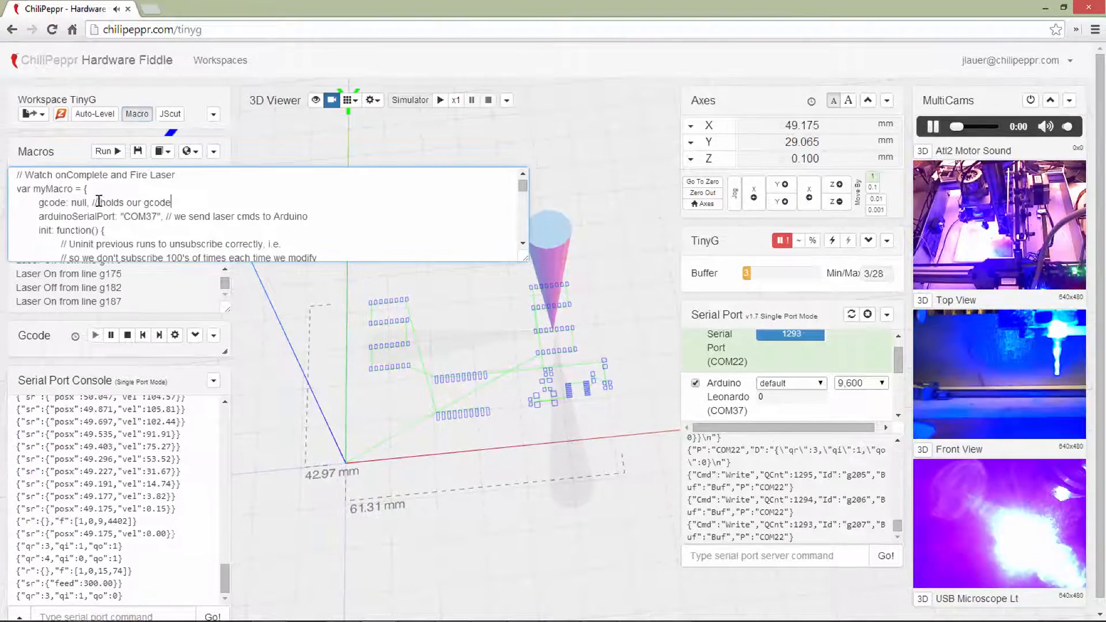
Step: Select text in the macro's onComplete handler code, then expand the Gcode widget again
double_click(139, 217)
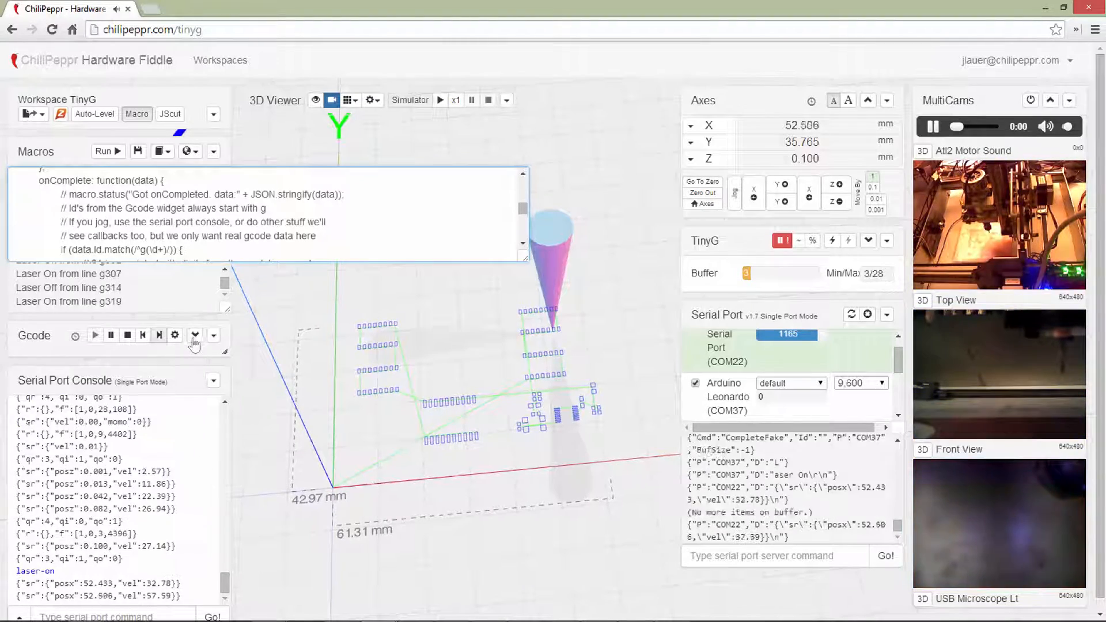
click(194, 335)
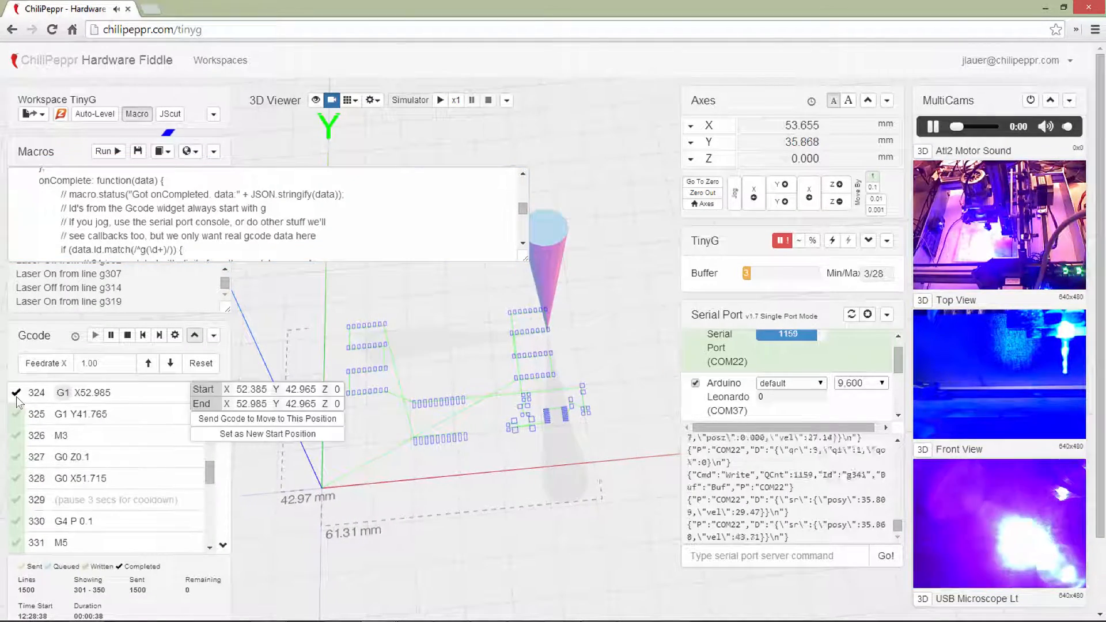